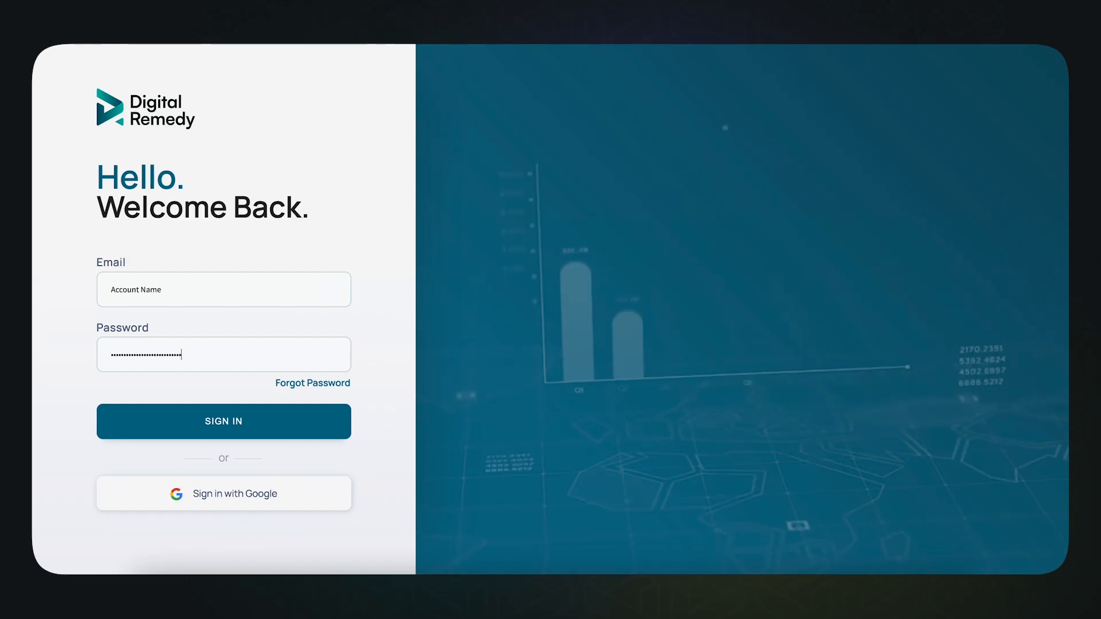
Sign in and scroll the Programmatic Media overview down to the Daily View impressions chart.
click(223, 421)
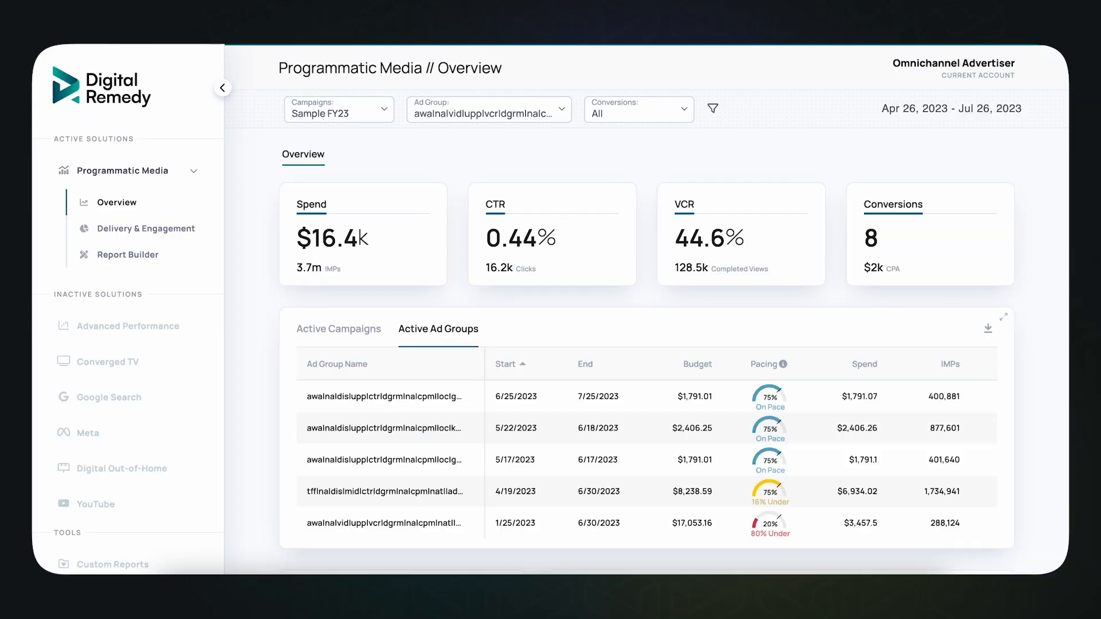
scroll(down, 3)
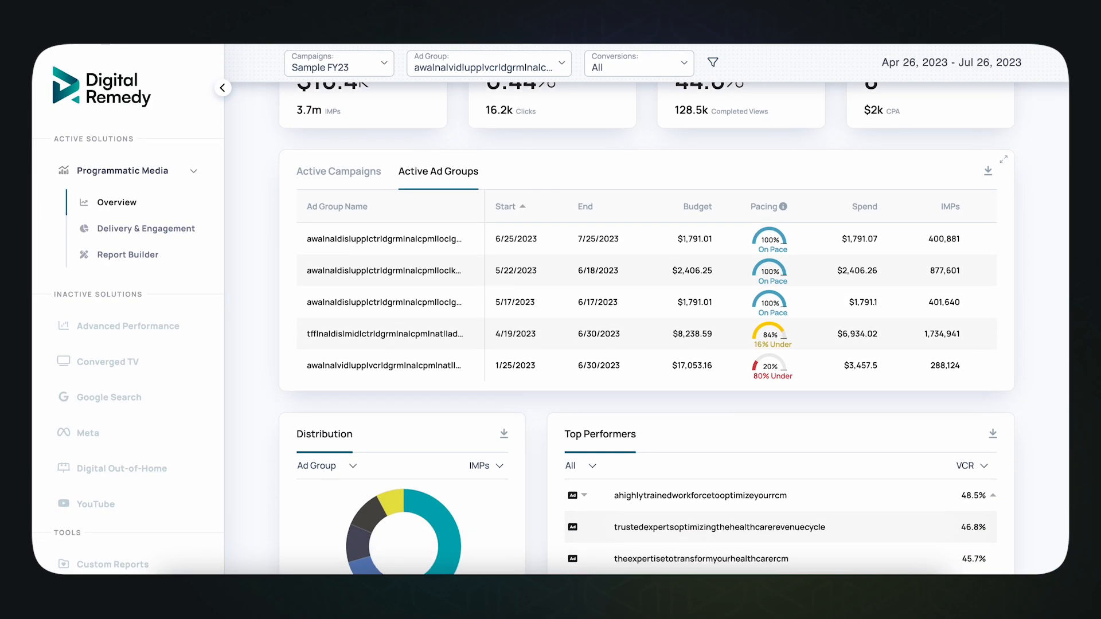
scroll(down, 3)
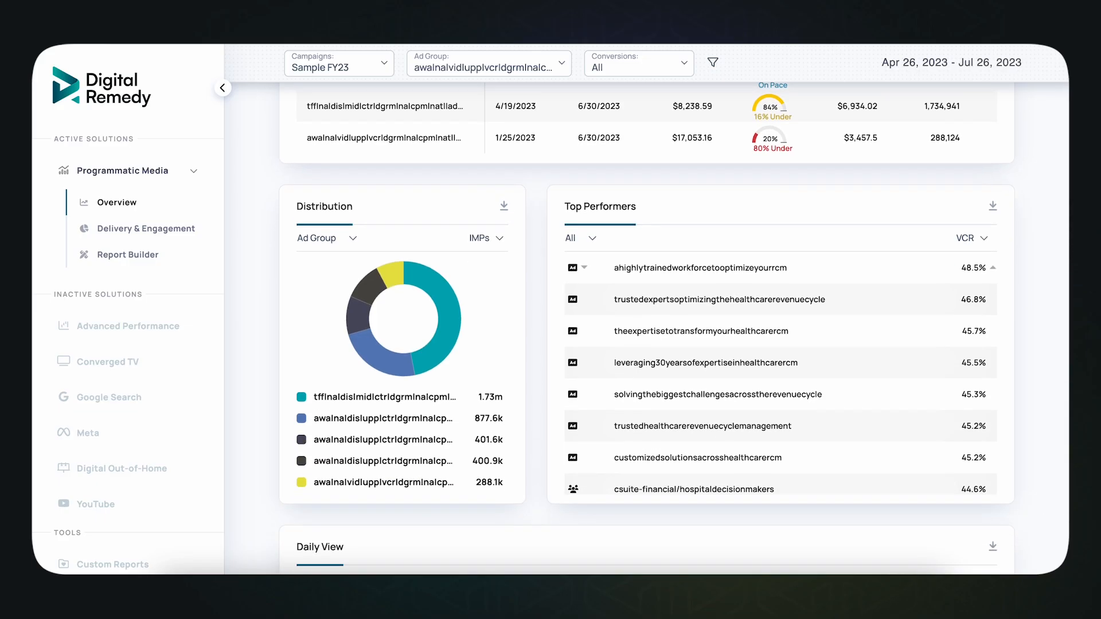
scroll(down, 3)
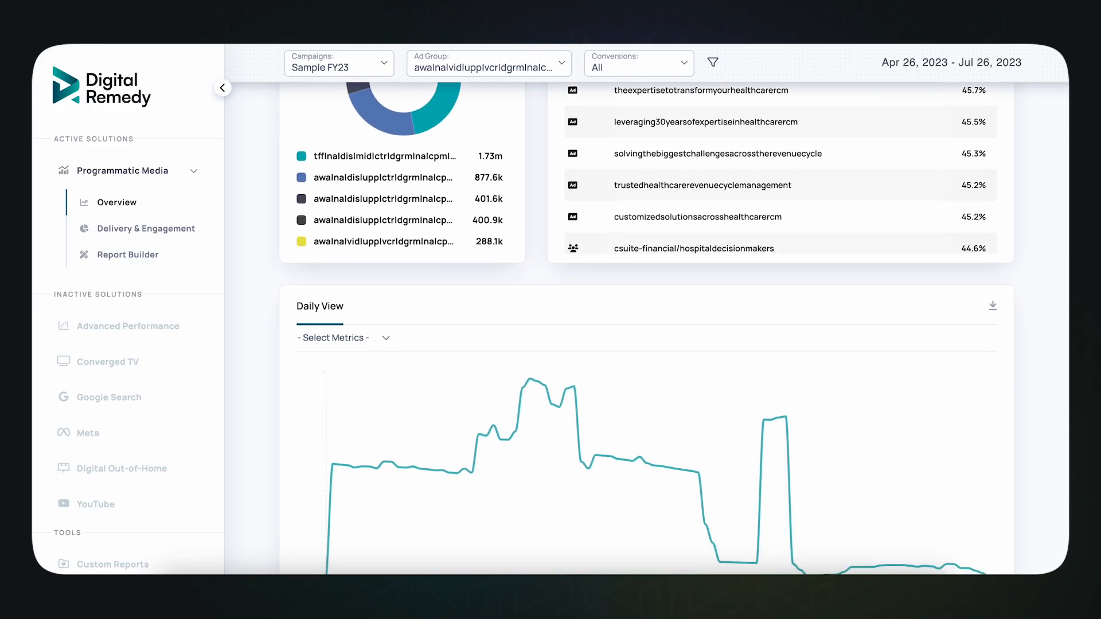
scroll(down, 3)
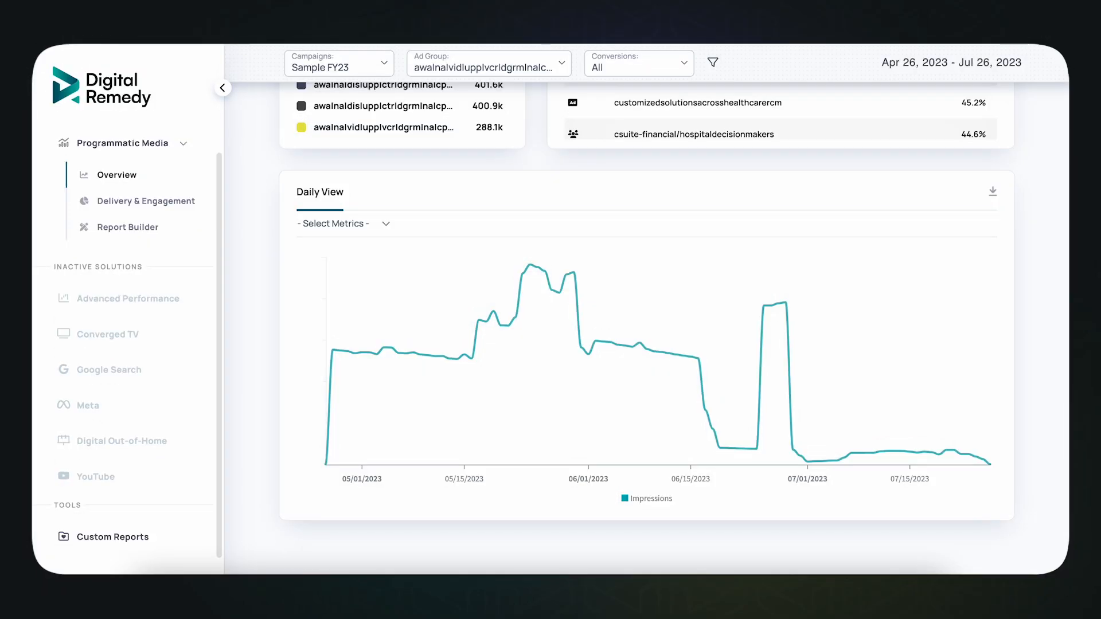
mouse_move(113, 536)
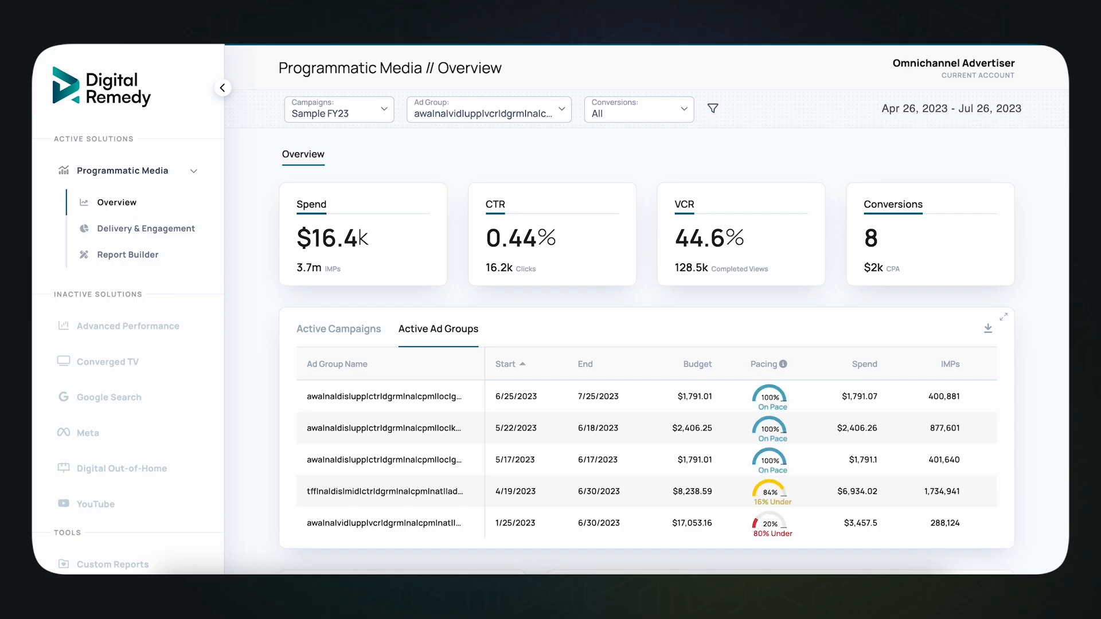
Switch from the overview to the Advanced Performance dashboard for DTC Brand.
click(128, 326)
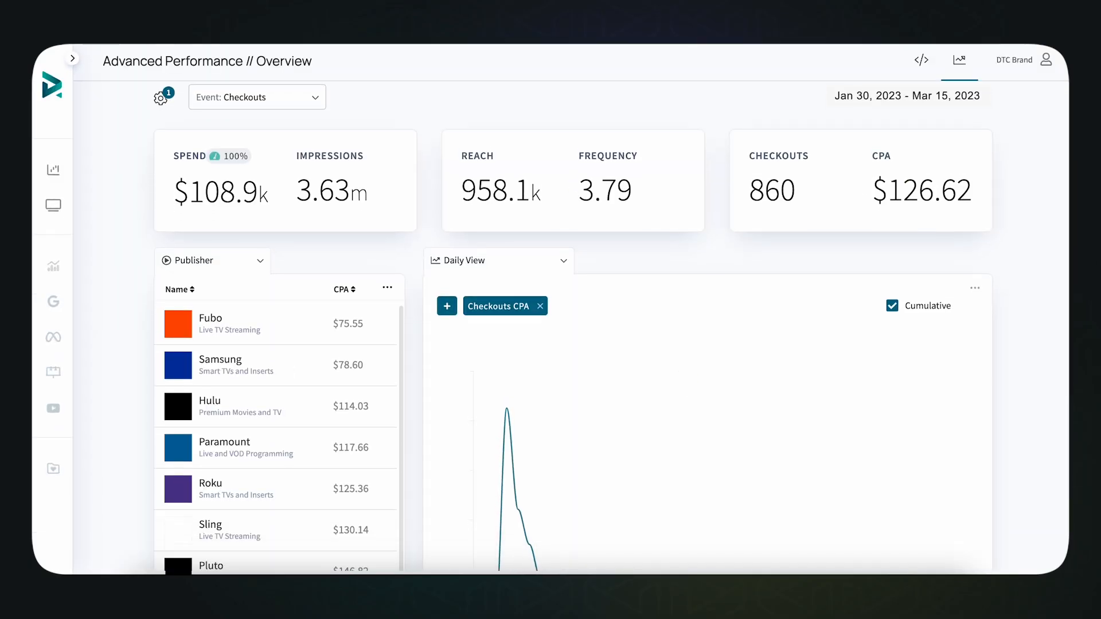
Change the breakdown dimension from Publisher to Audience for the checkout CPA table.
scroll(down, 3)
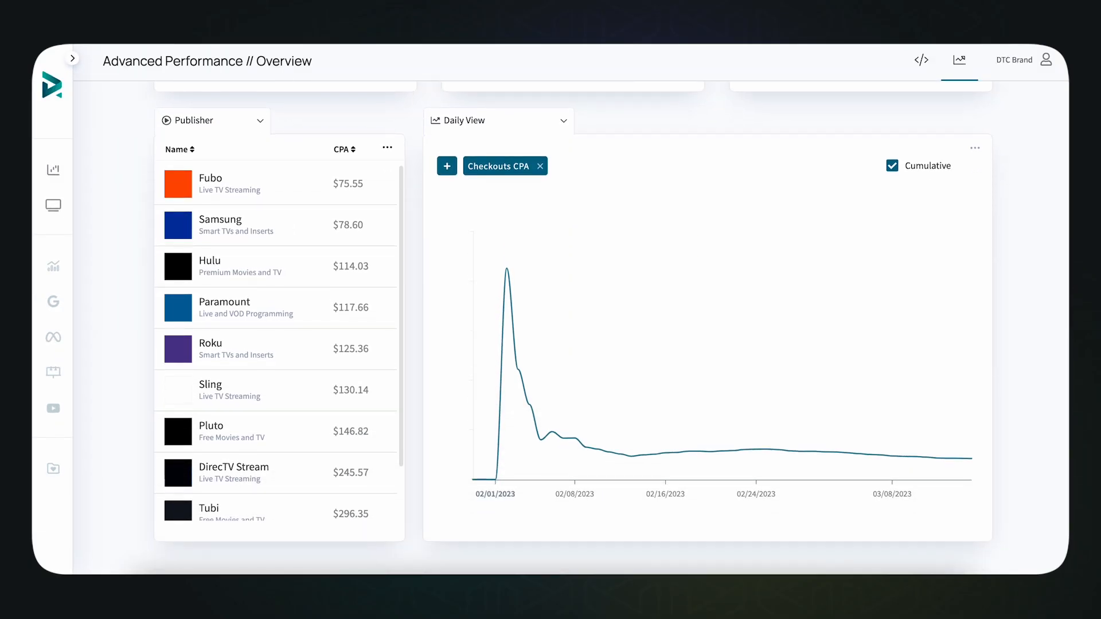
click(213, 121)
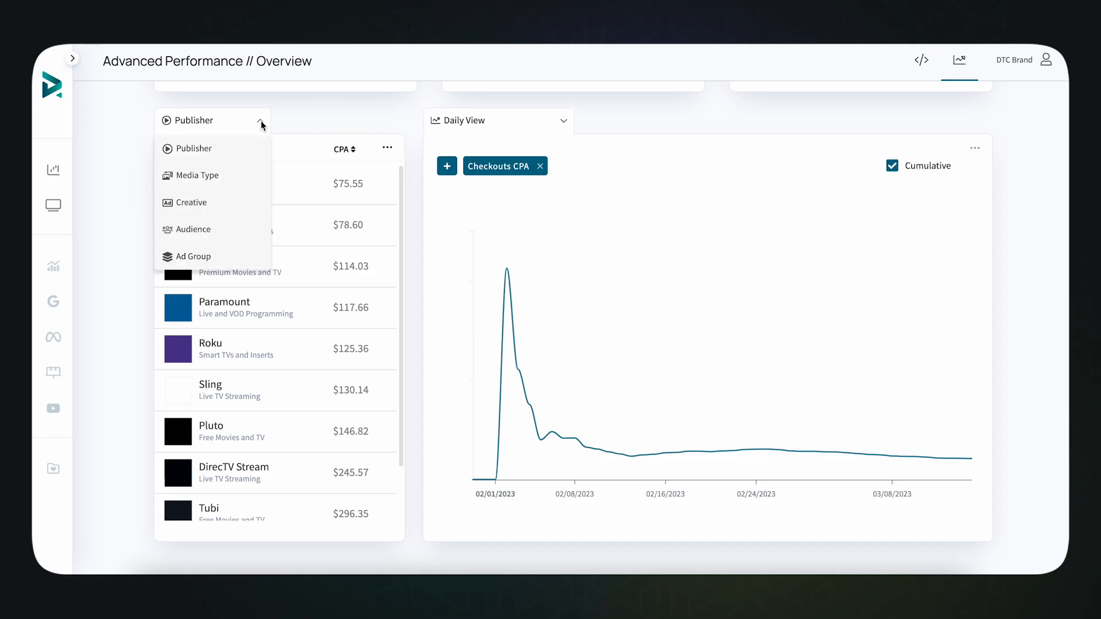
click(193, 230)
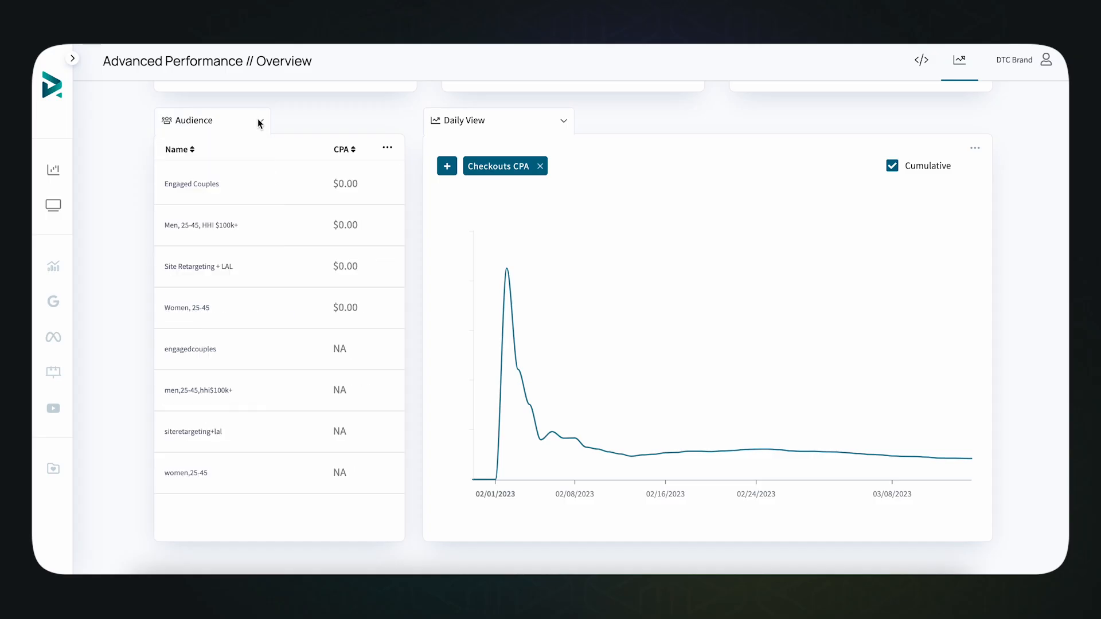
mouse_move(861, 468)
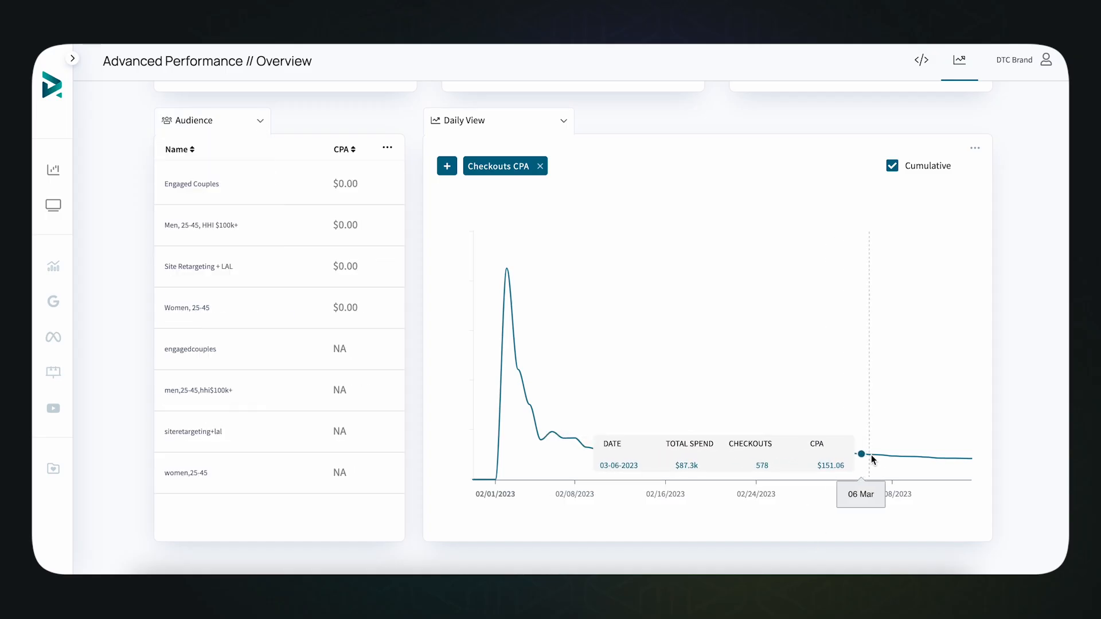
mouse_move(977, 459)
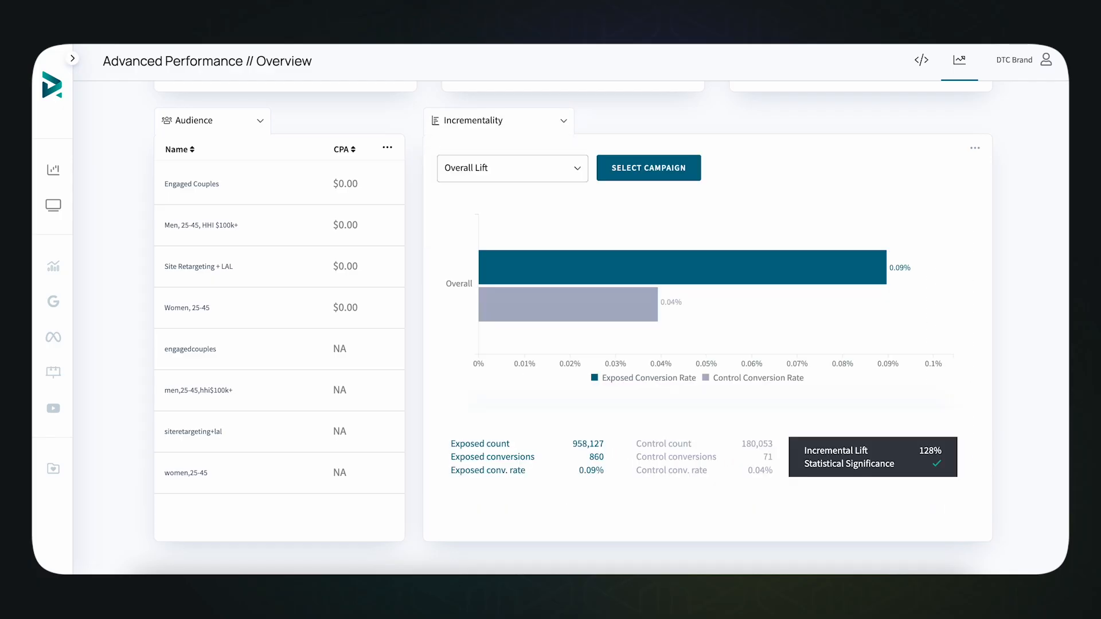
mouse_move(741, 267)
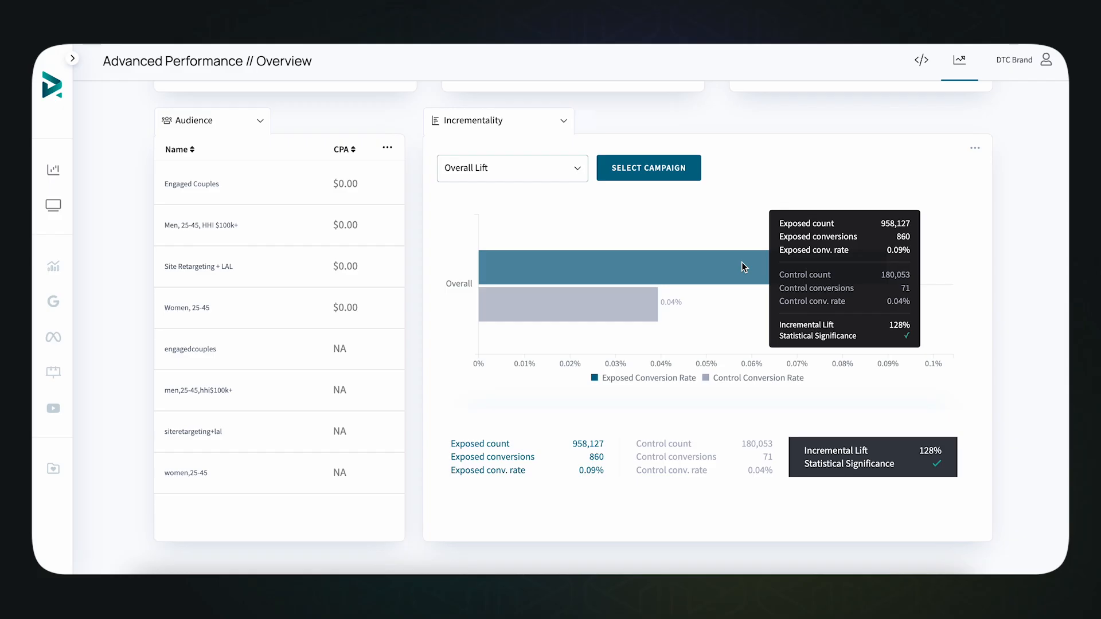
Change the chart view from Incrementality to Halo Effect across traffic sources.
click(498, 121)
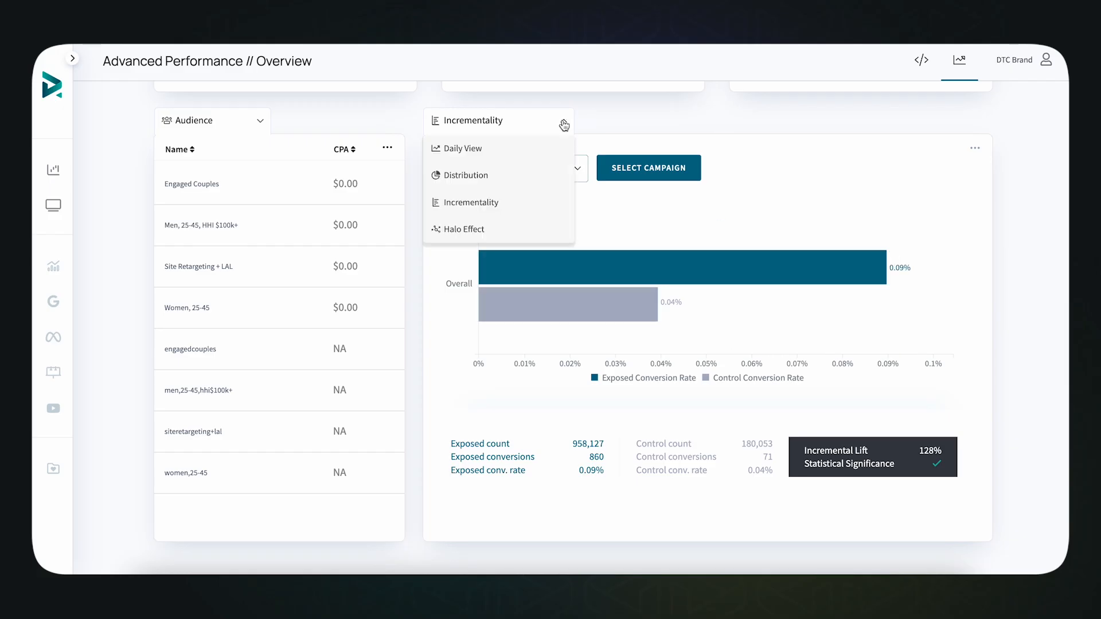
click(464, 230)
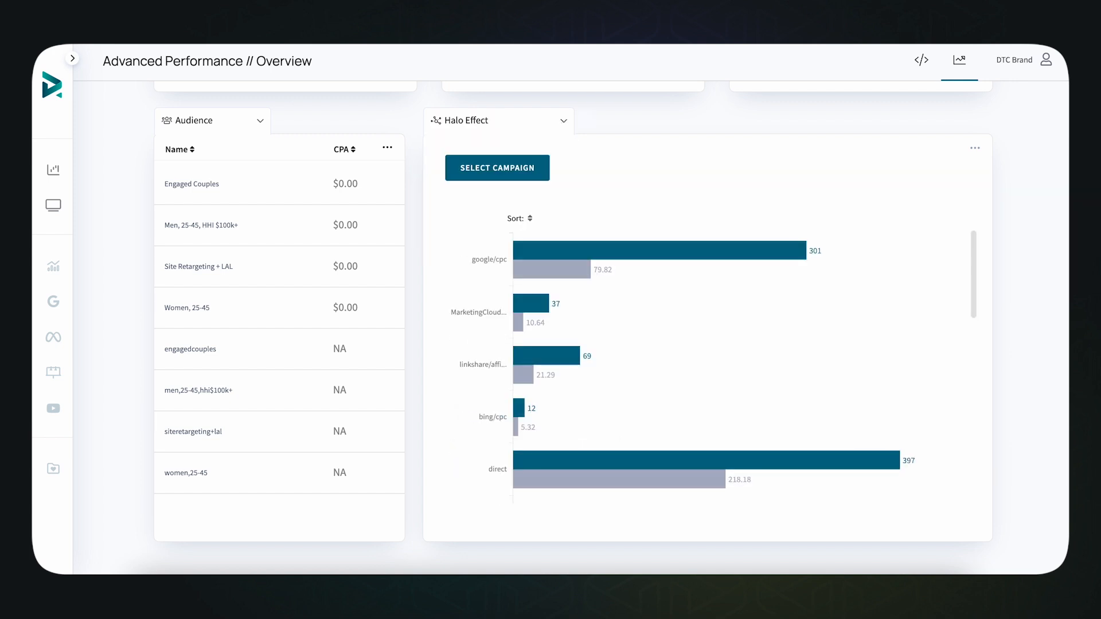
scroll(down, 3)
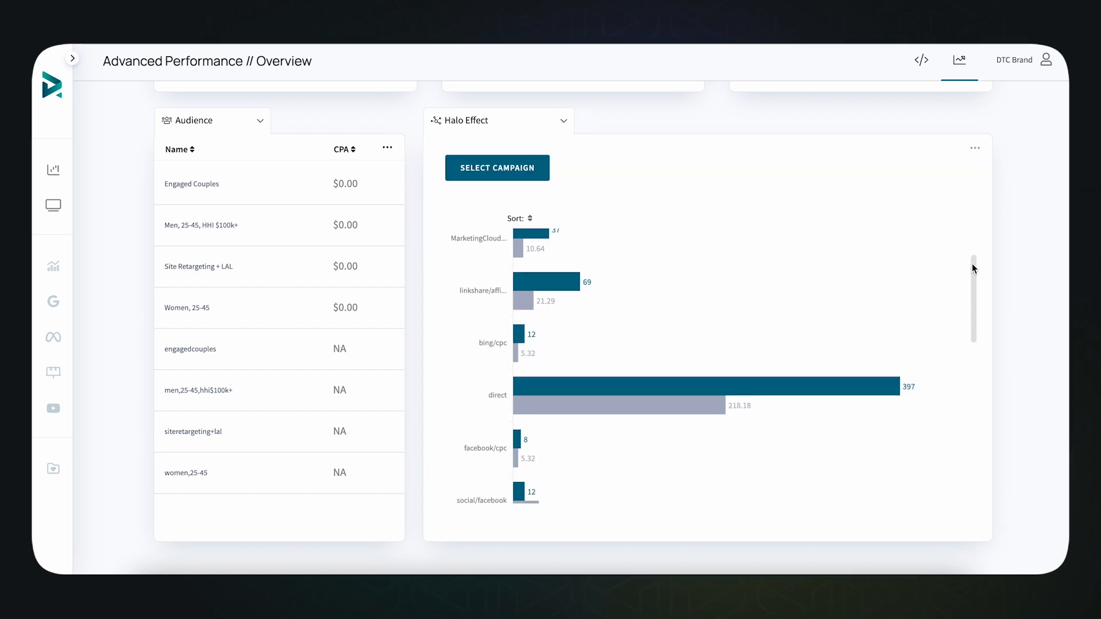
scroll(down, 3)
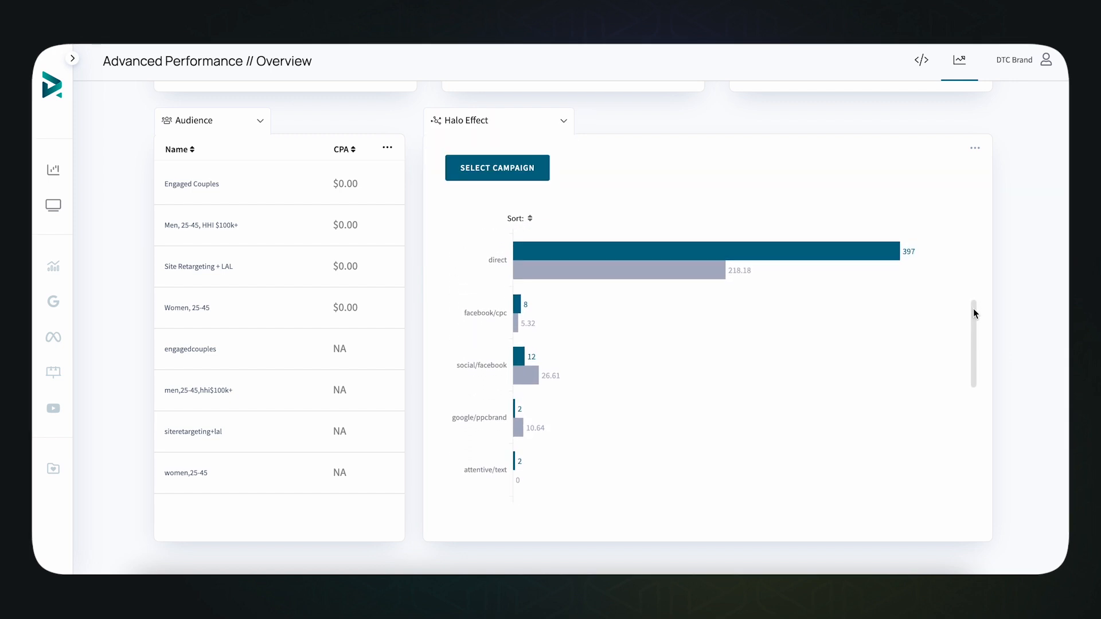
scroll(down, 3)
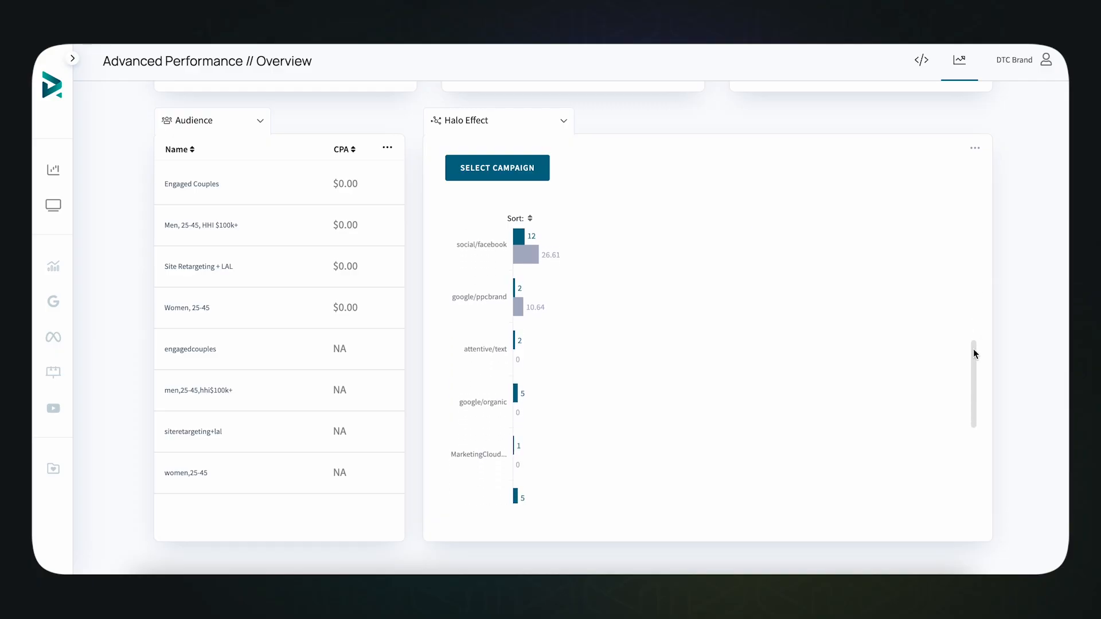
scroll(down, 3)
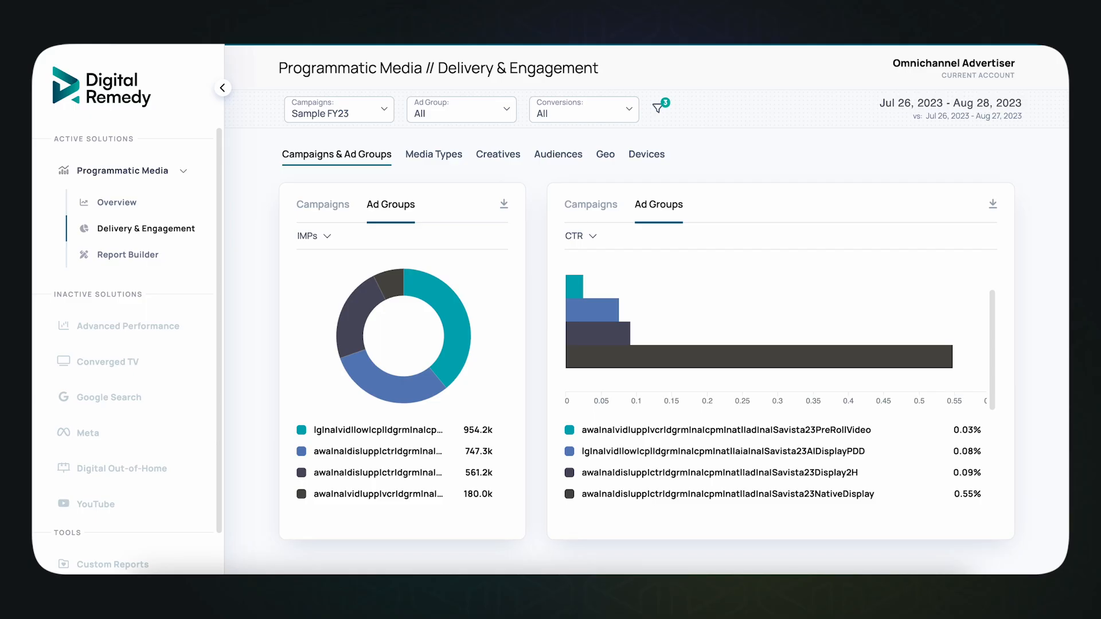
View the Creatives and Keywords breakdowns, then download the checkouts-by-creative Report Builder table.
click(497, 154)
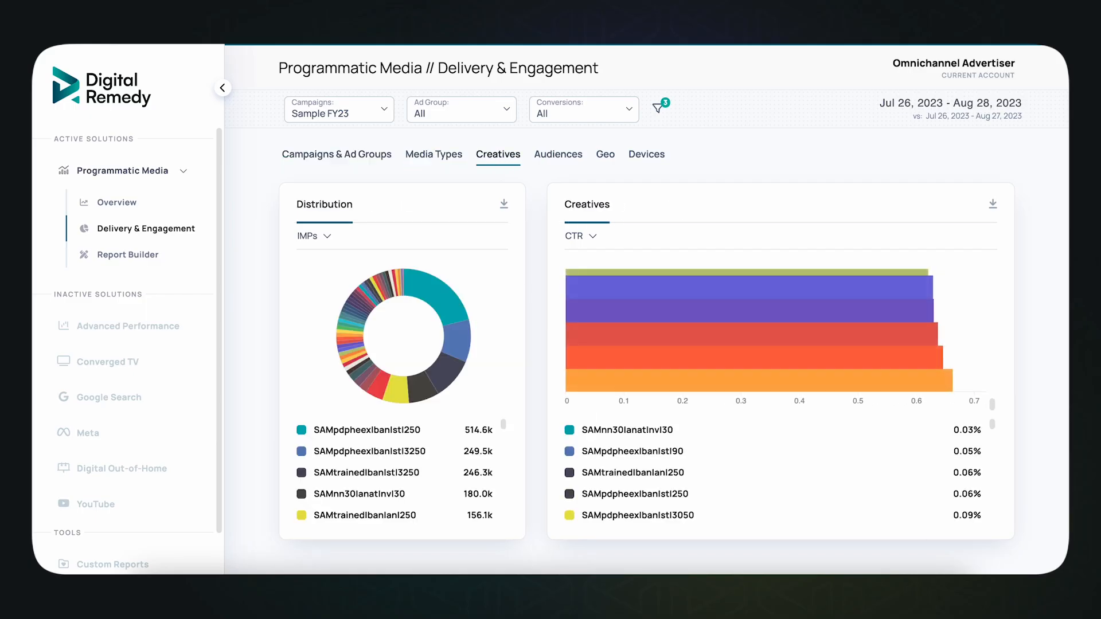
click(646, 154)
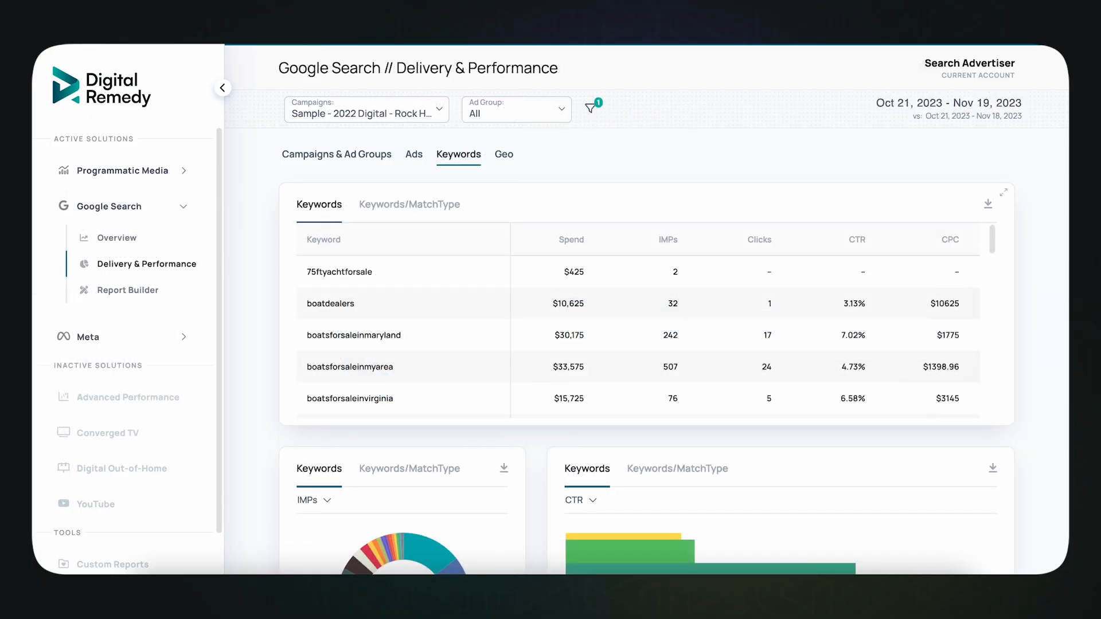
scroll(down, 3)
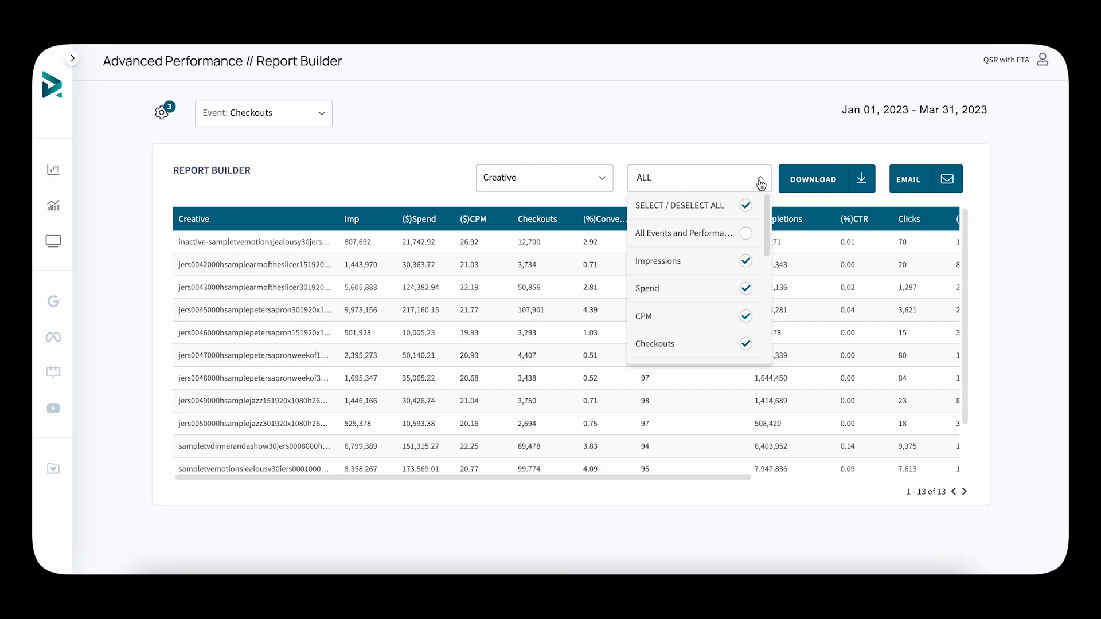
click(827, 179)
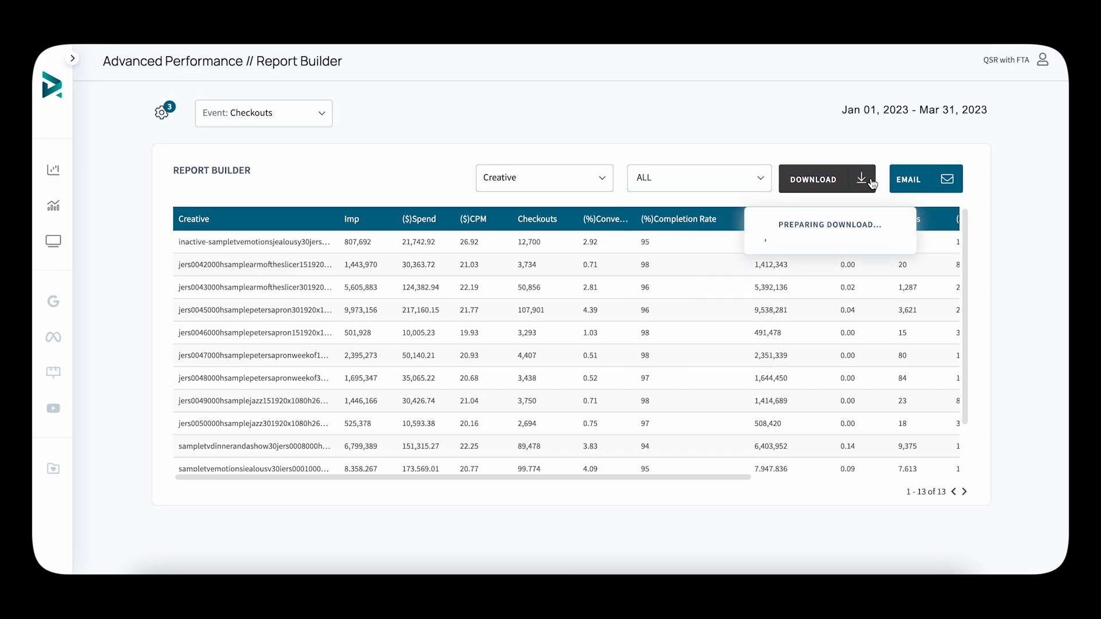